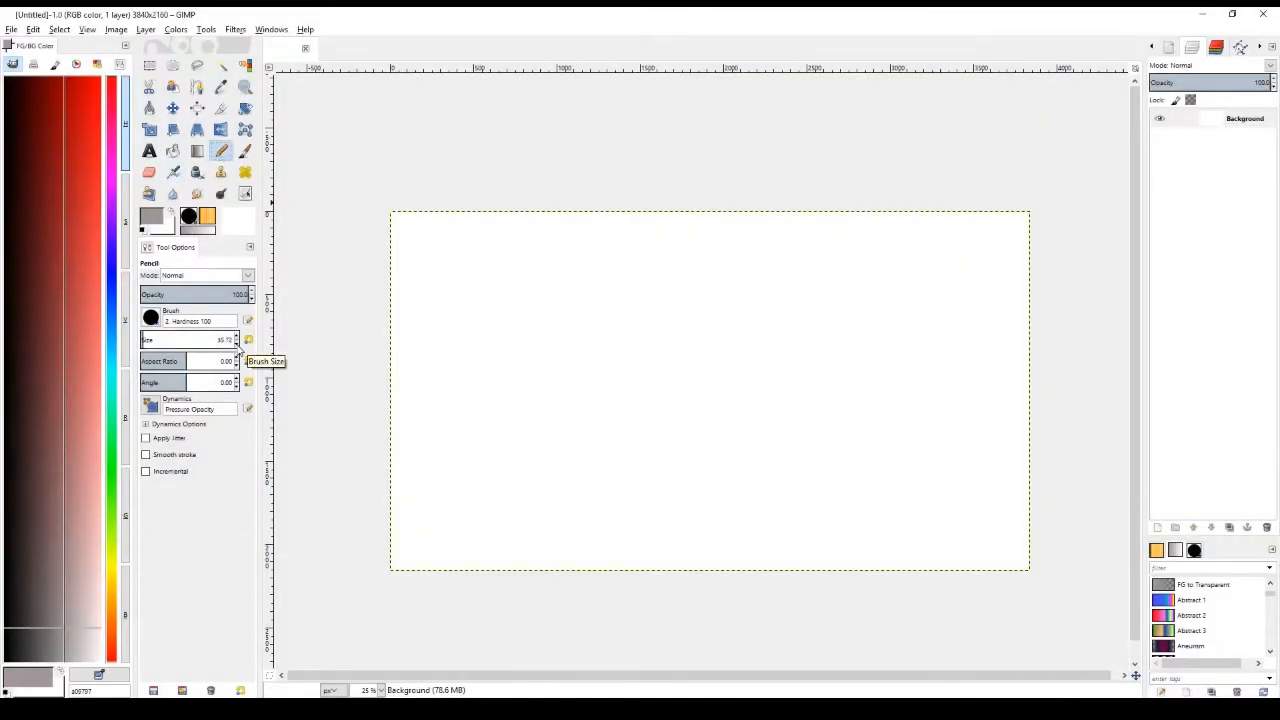
- Airbrush cream and orange tones over the canvas, darkening the parchment toward its edges
left_click(244, 152)
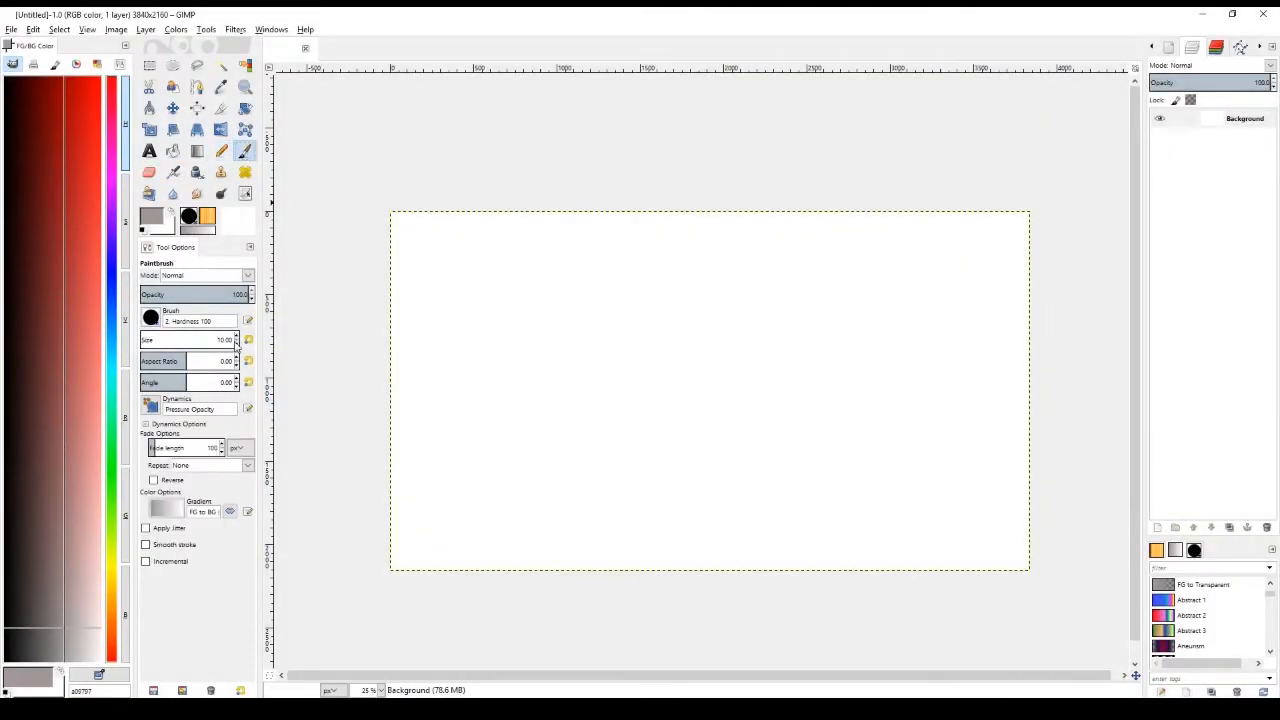
left_click(220, 150)
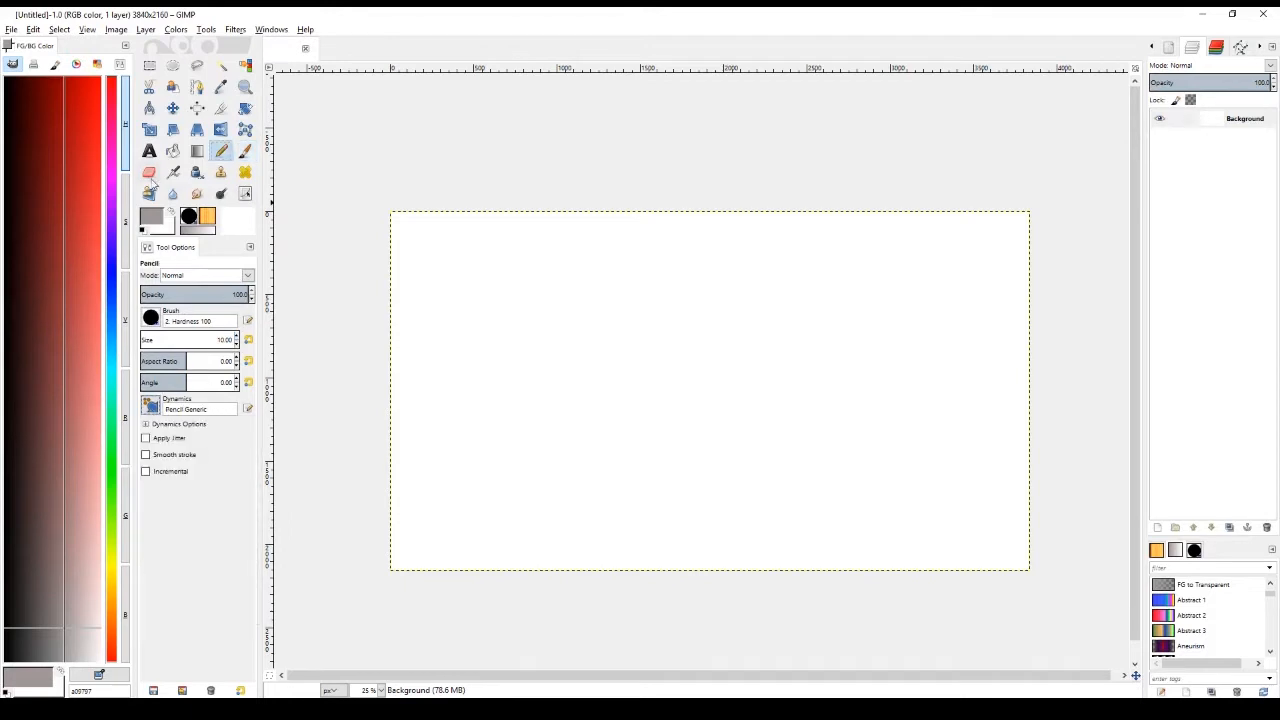
left_click(148, 172)
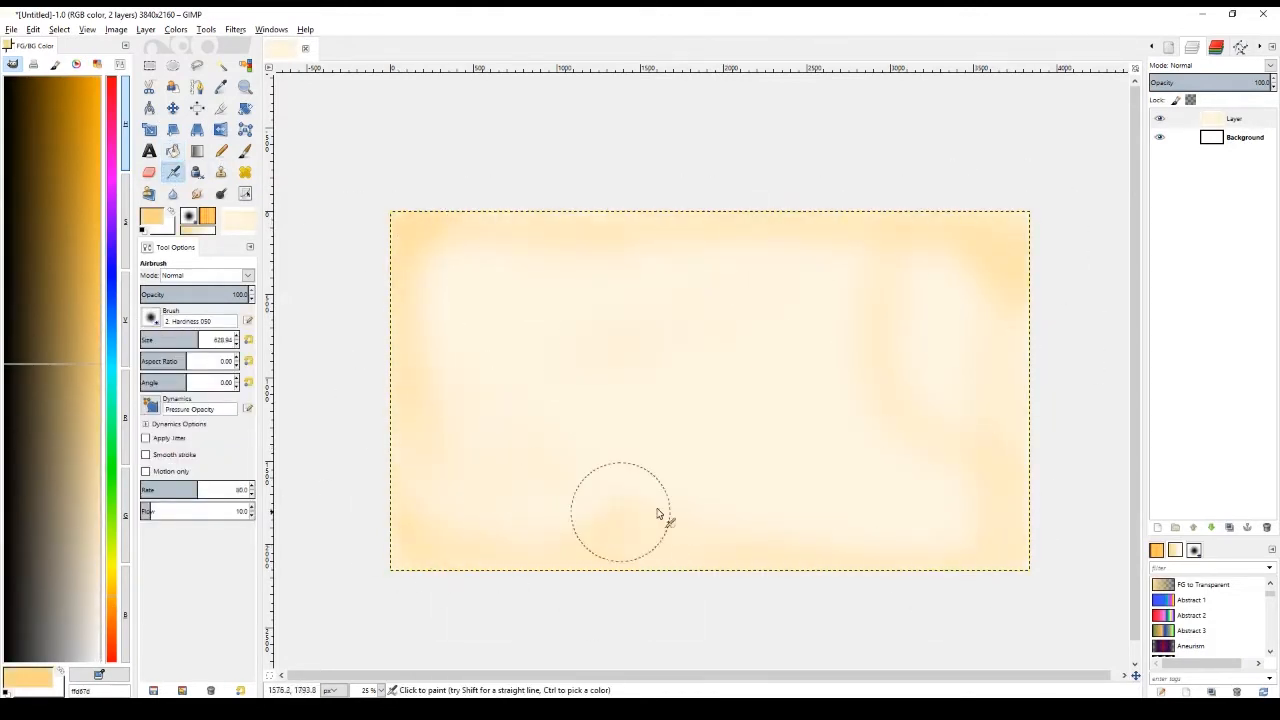
left_click(152, 320)
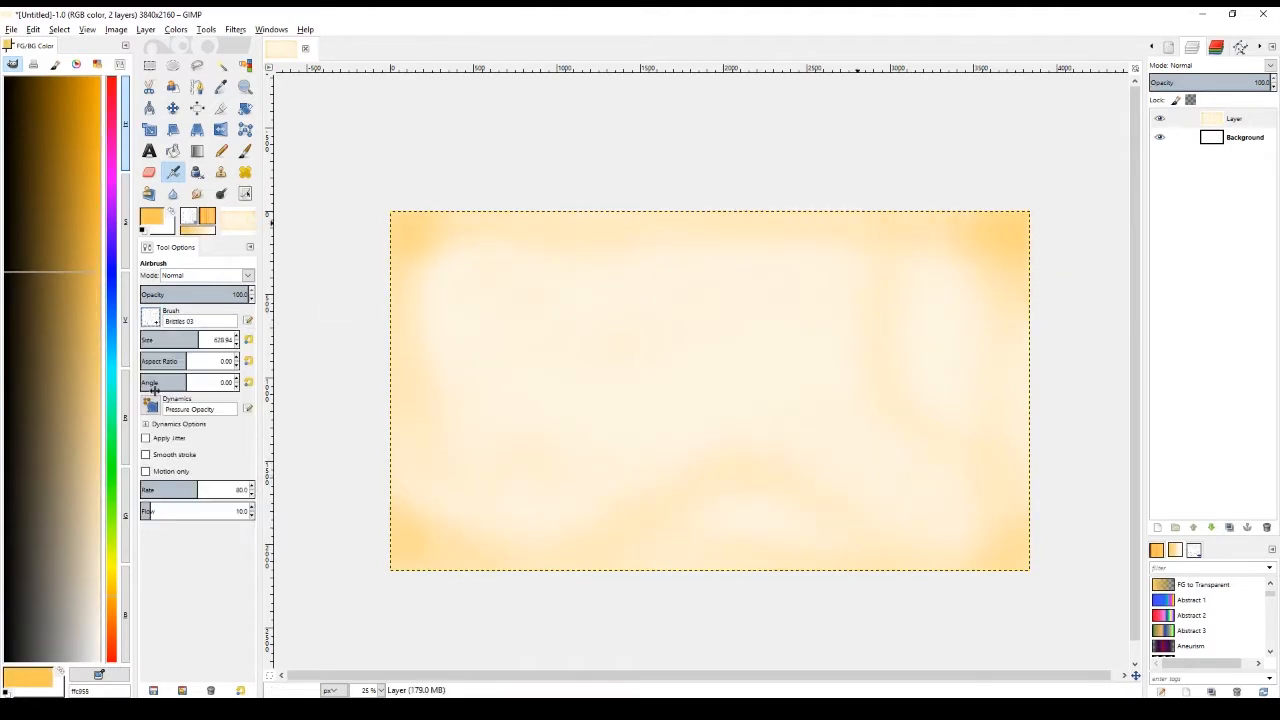
left_click(950, 250)
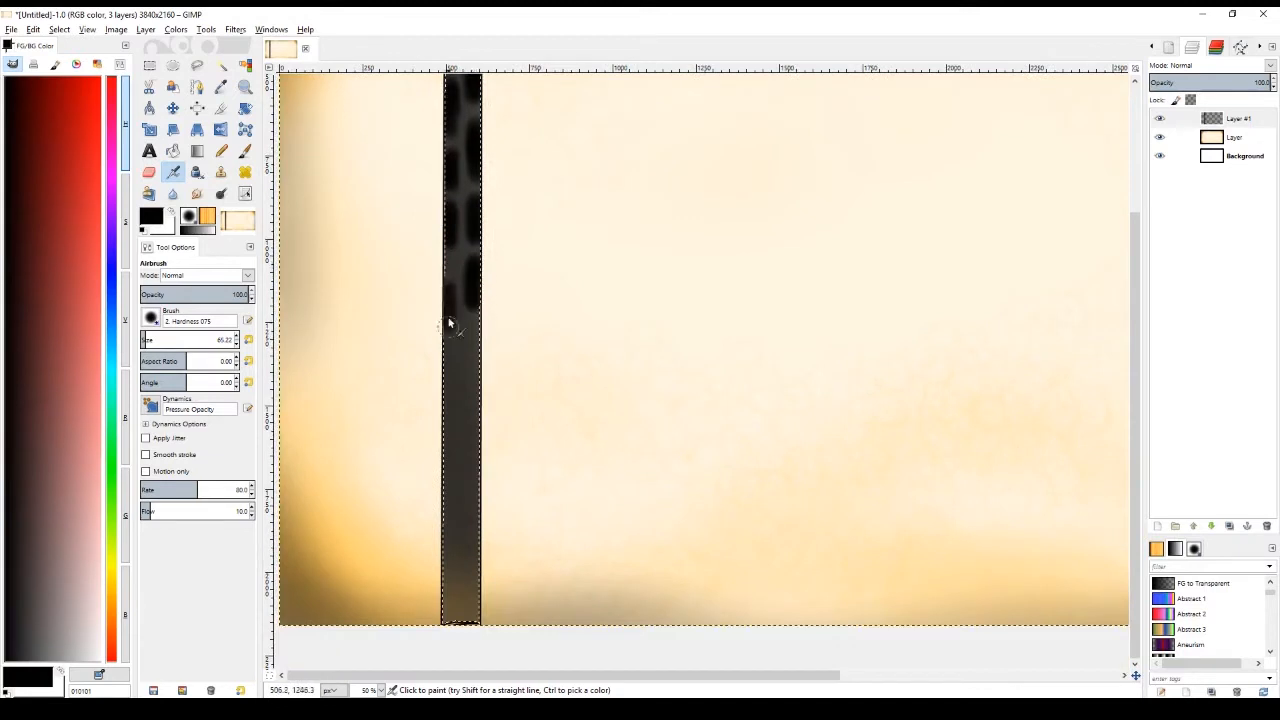
- Position a duplicated black bar so three evenly spaced bars stand across the parchment
scroll("down", 3)
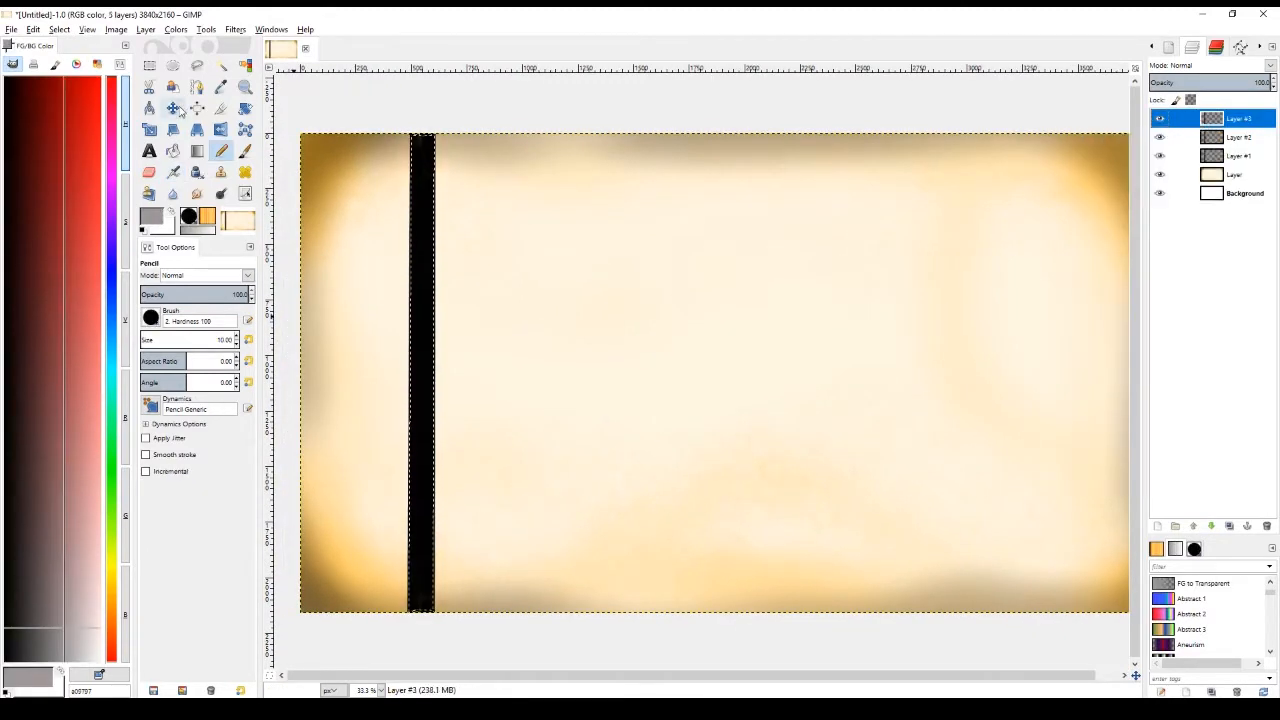
left_click(172, 108)
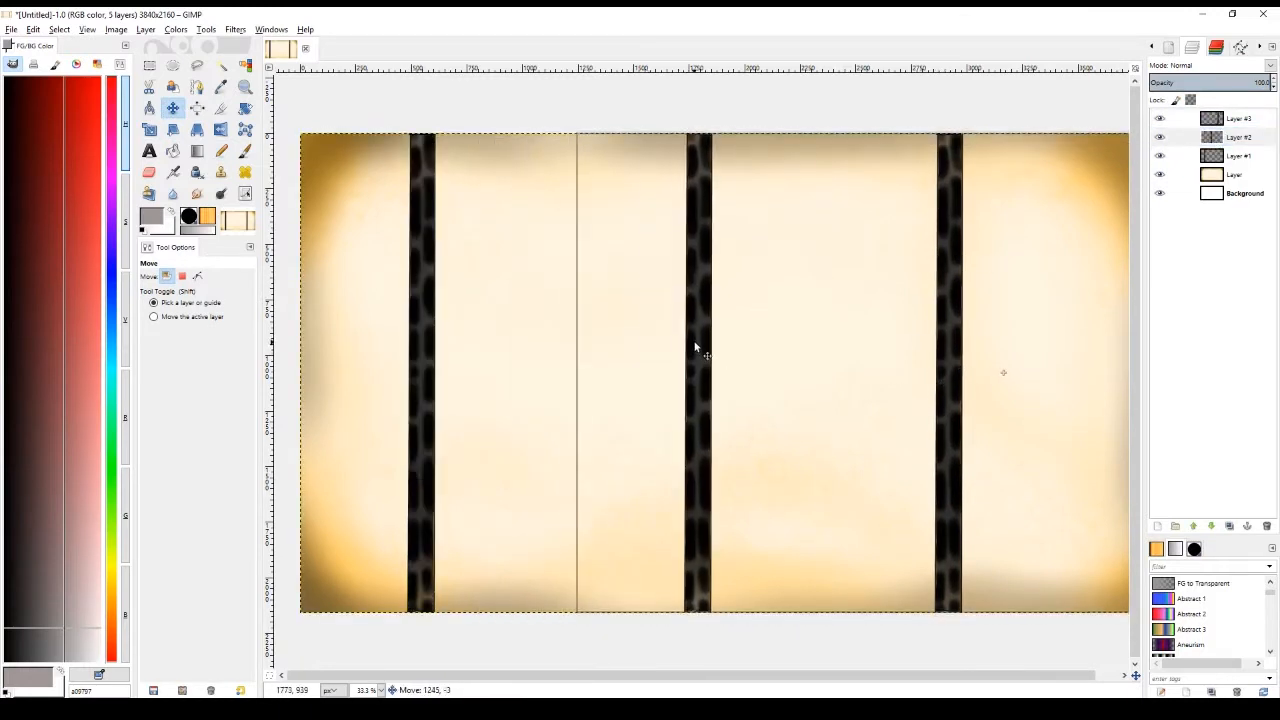
left_click_drag(708, 356, 700, 370)
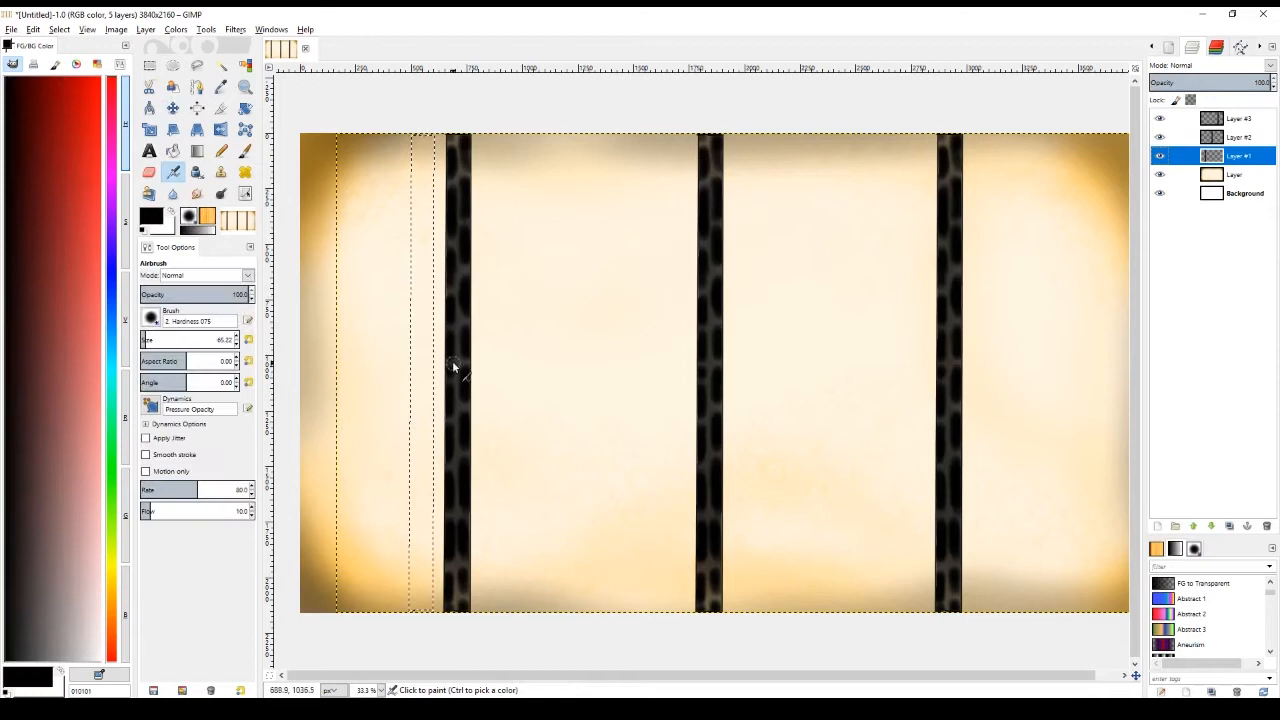
- Erase and redraw the left bar's midsection into a bent, overlapping lap joint
left_click(148, 172)
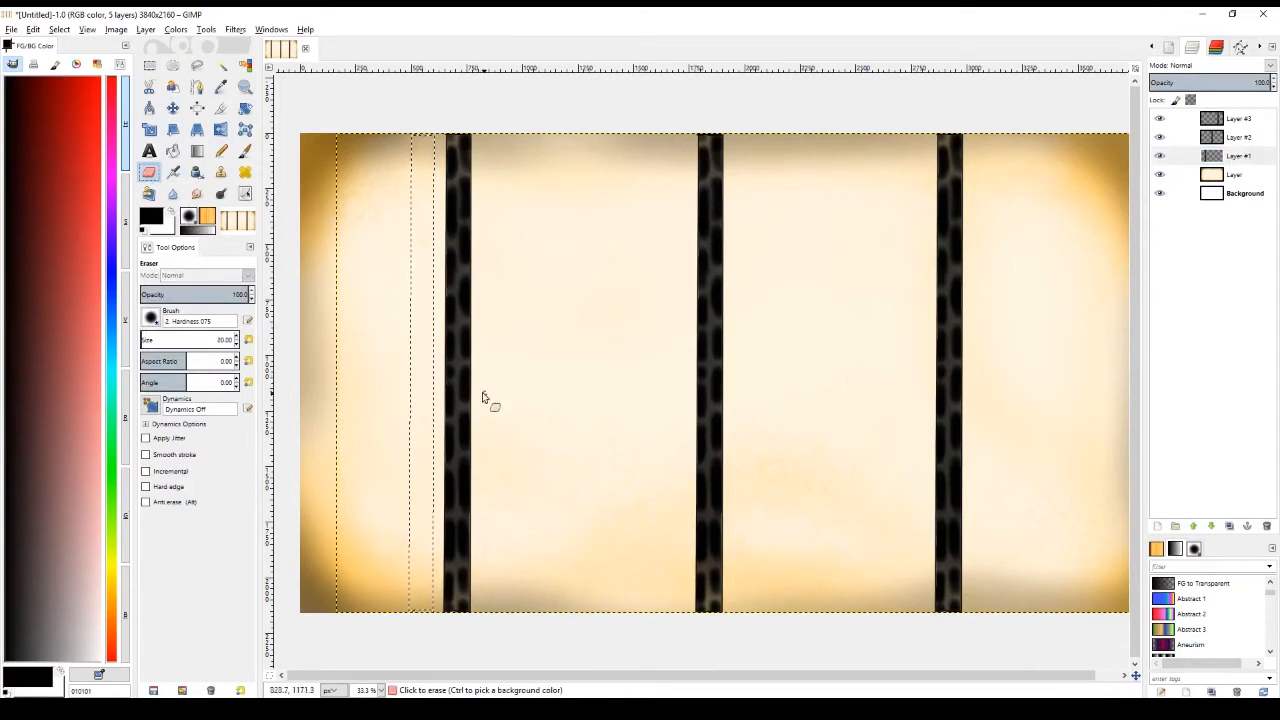
mouse_move(444, 340)
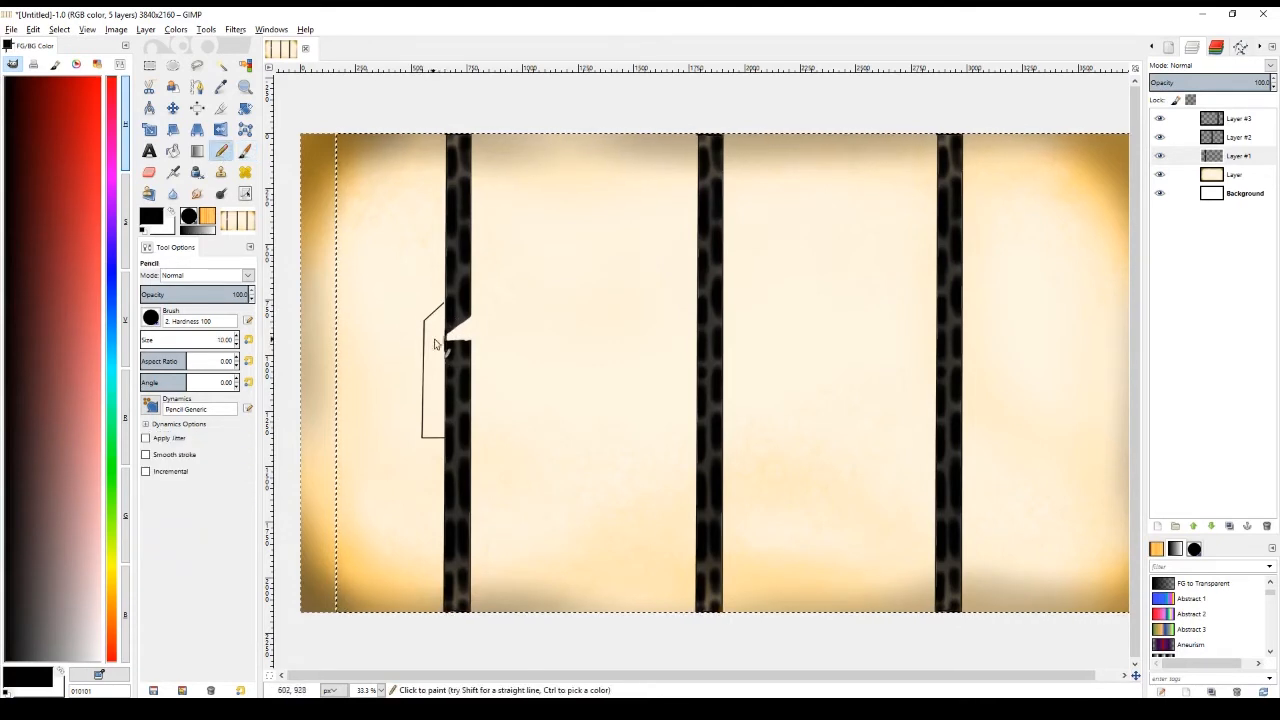
left_click(148, 172)
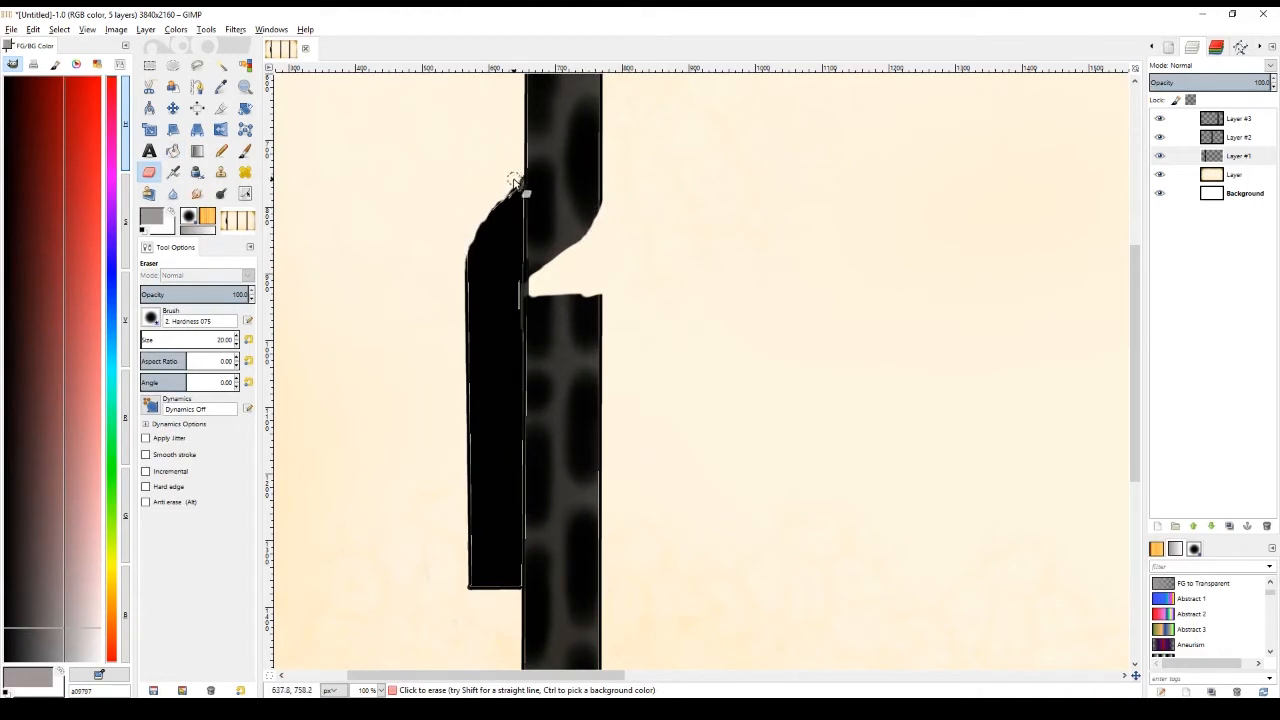
left_click_drag(512, 184, 620, 216)
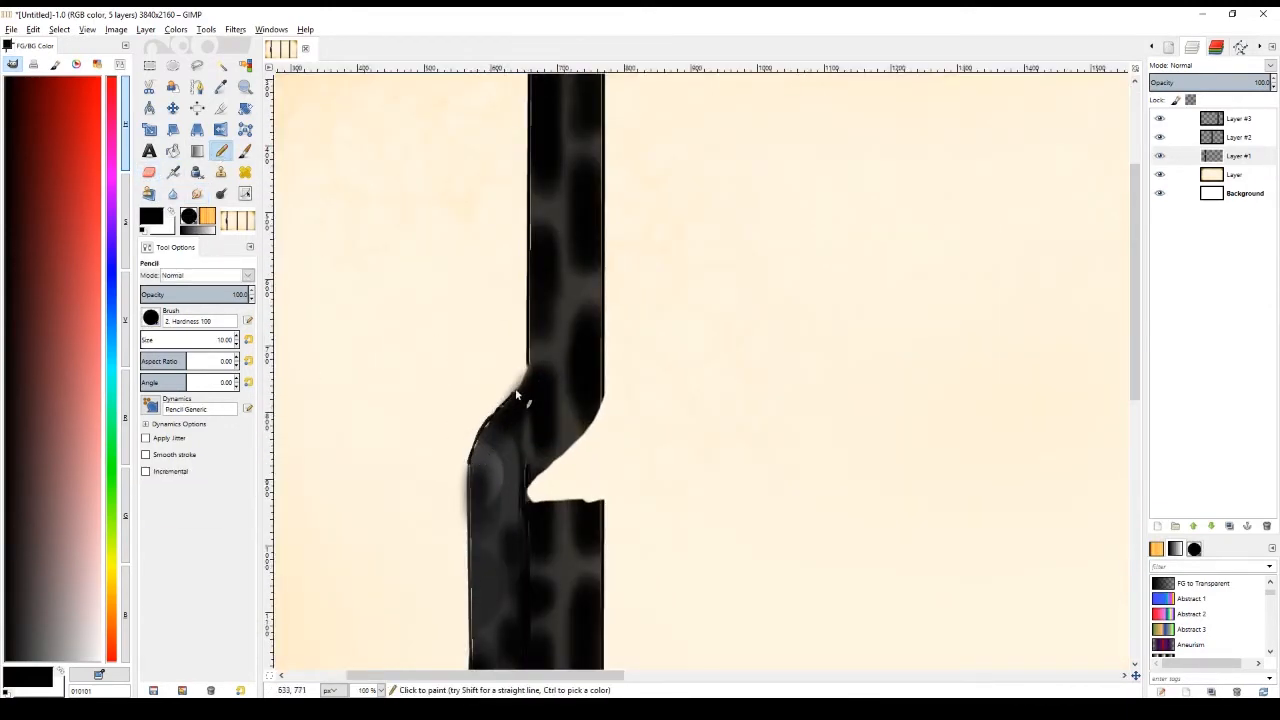
left_click_drag(516, 396, 532, 492)
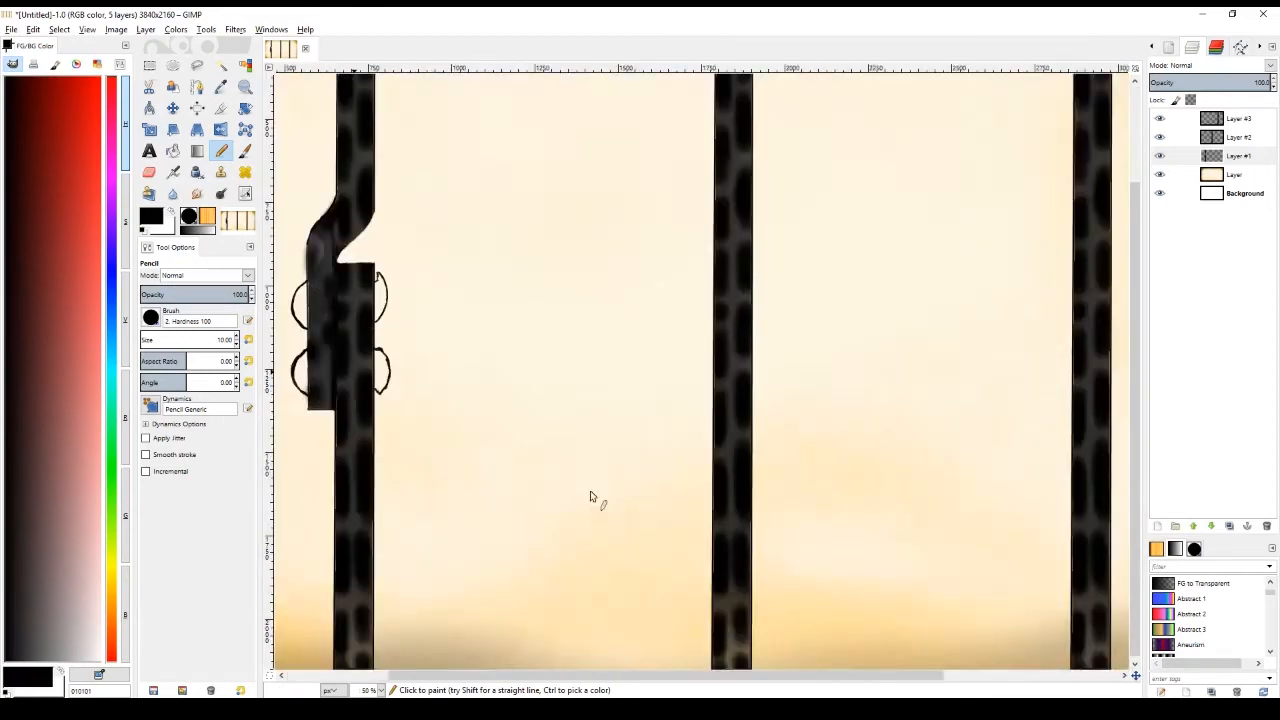
- Fuzzy-select the outlined rivet shapes on both sides of the joint for filling
left_click(172, 150)
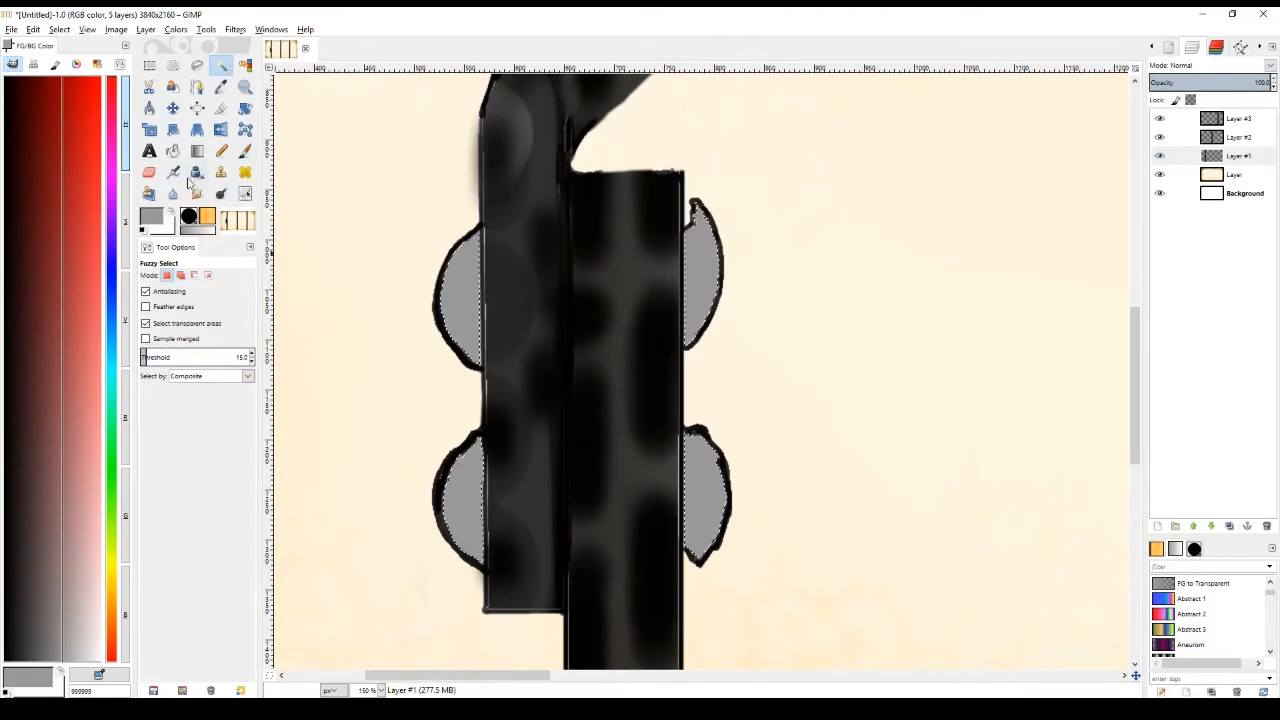
left_click(172, 172)
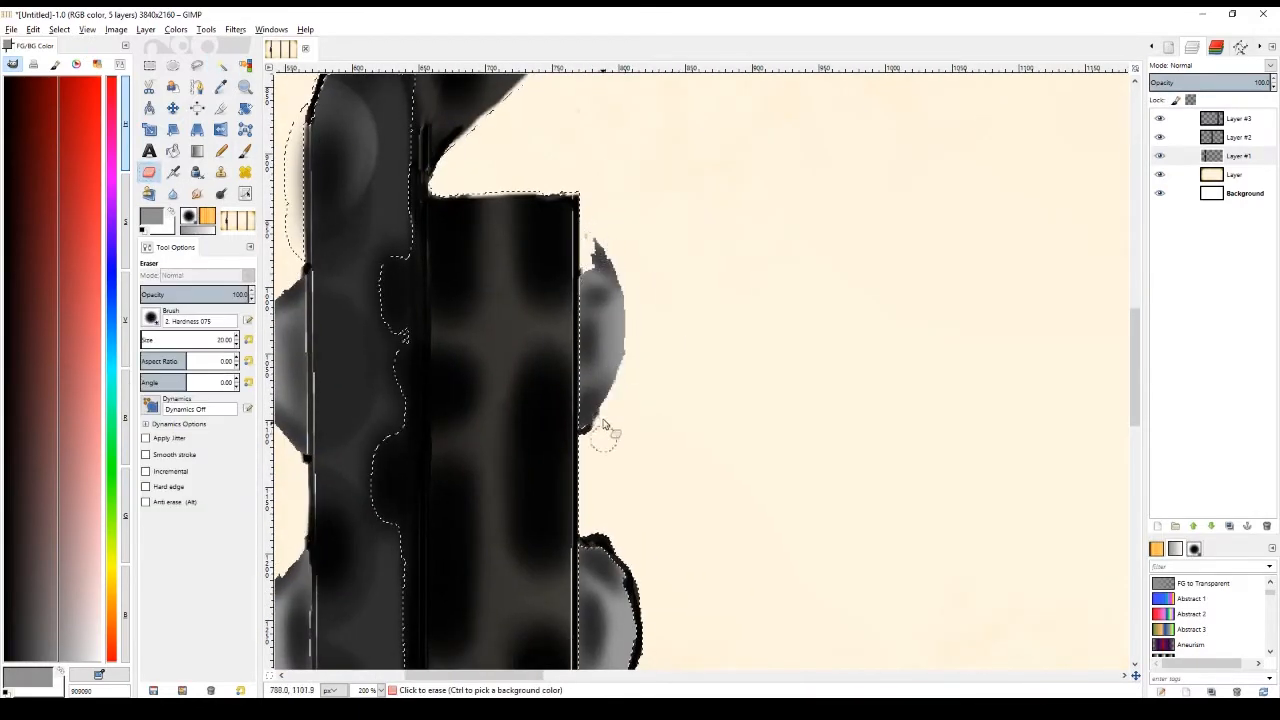
- Clear the selection via Select > None to leave the finished rivet heads
left_click(60, 30)
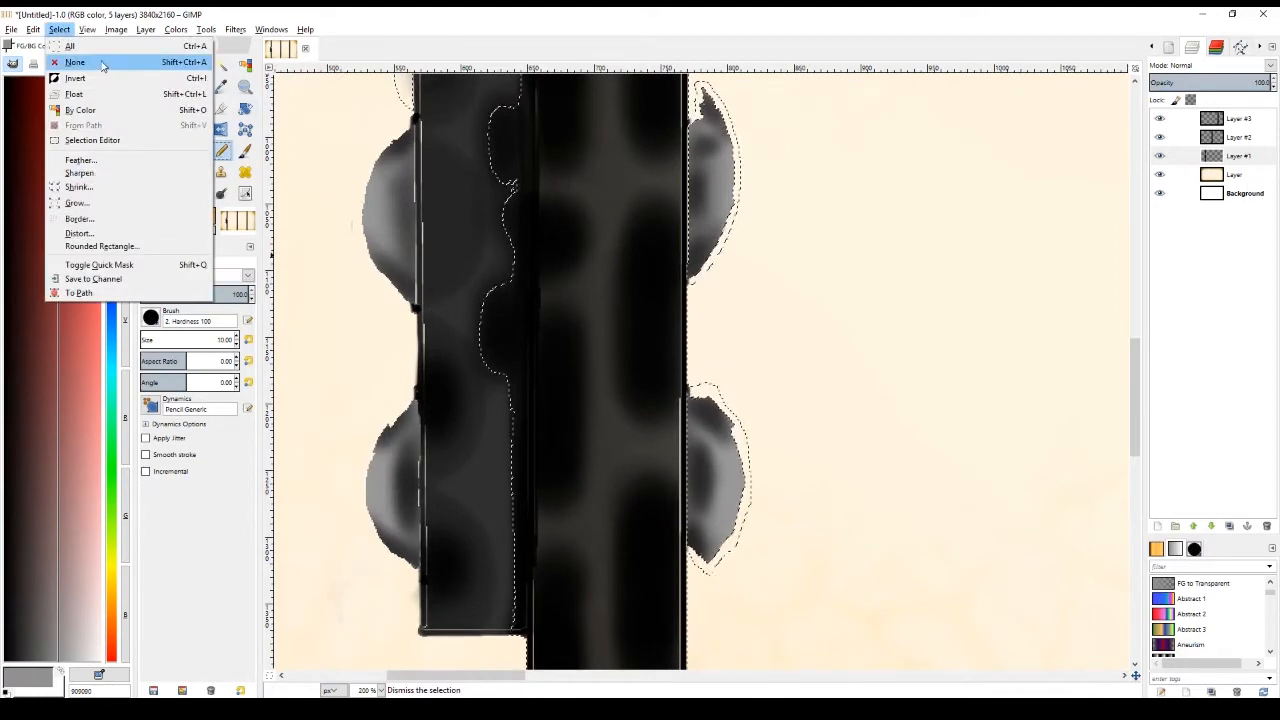
left_click(76, 62)
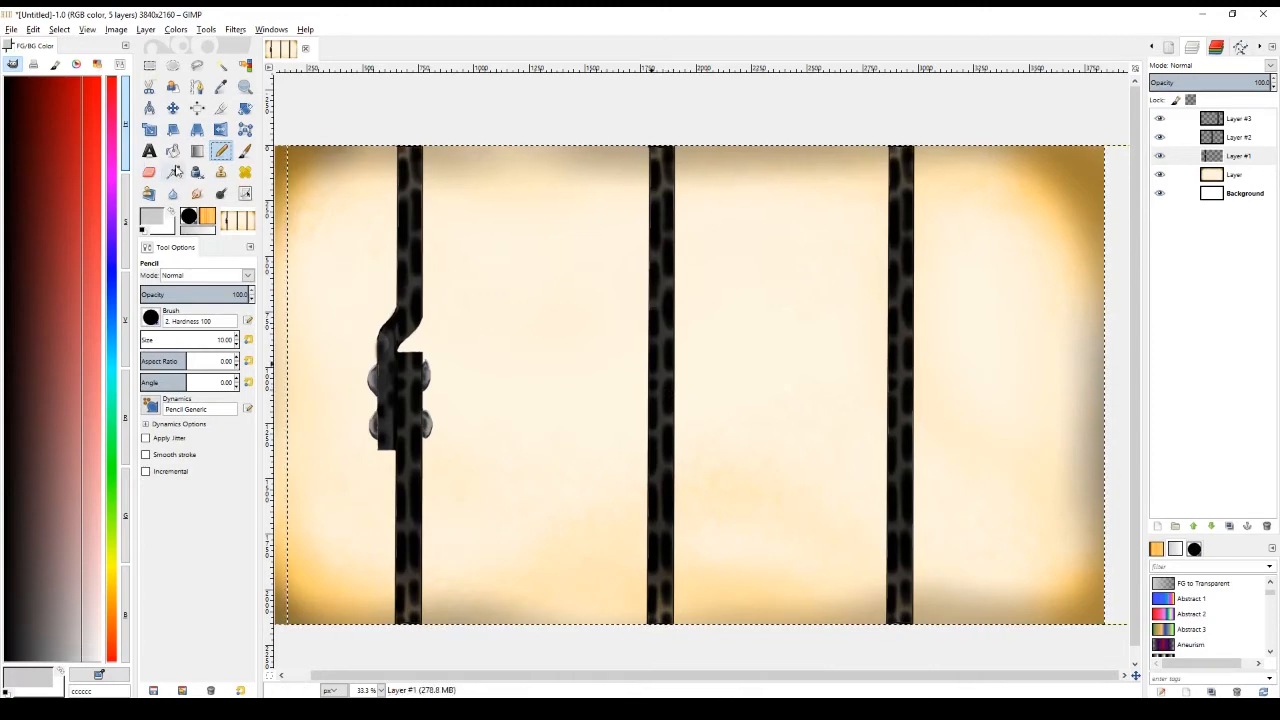
- On the middle bar's layer, paint a bulging weld partway down the bar
left_click(1238, 136)
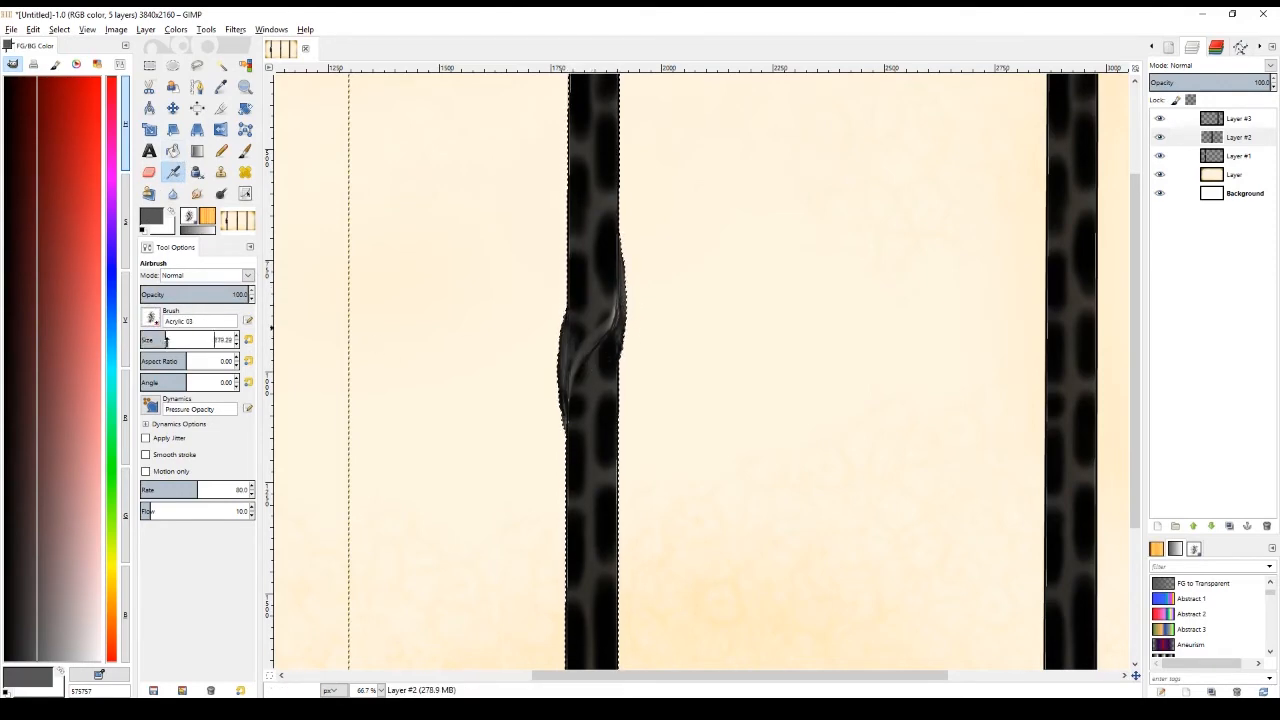
left_click(776, 504)
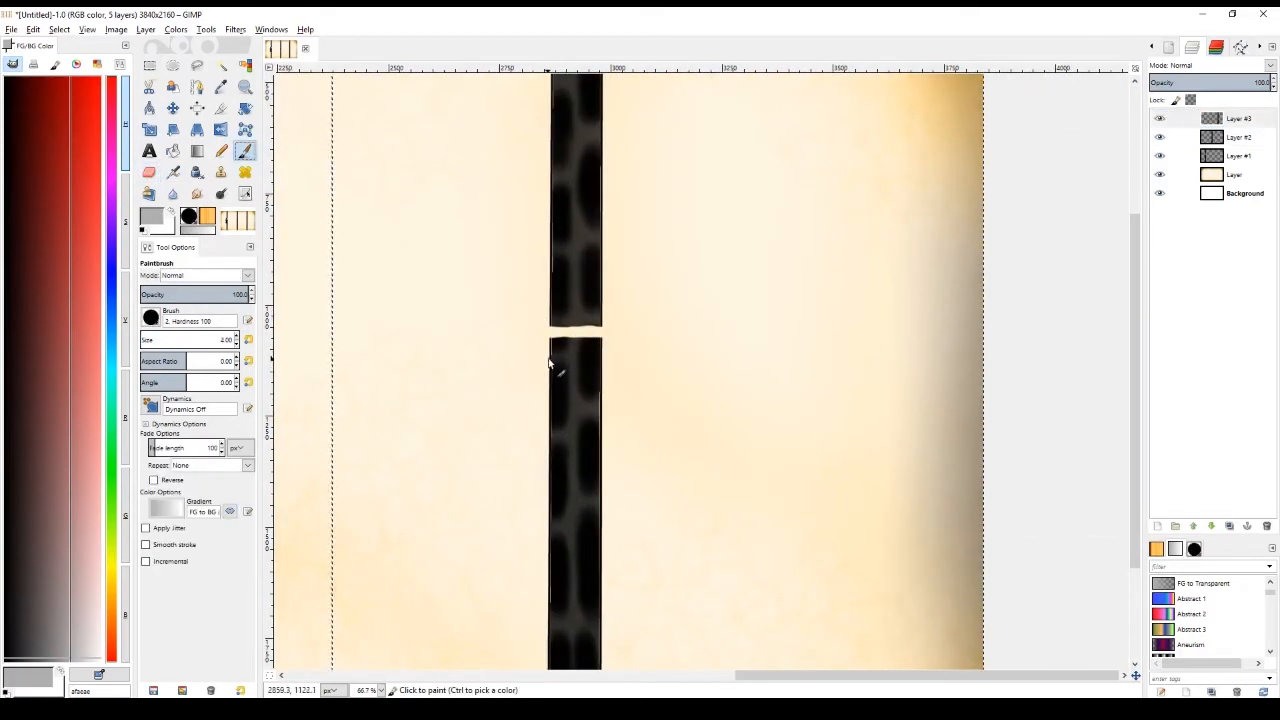
- Sketch the grey coiled collar around the gap in the right bar
left_click(576, 330)
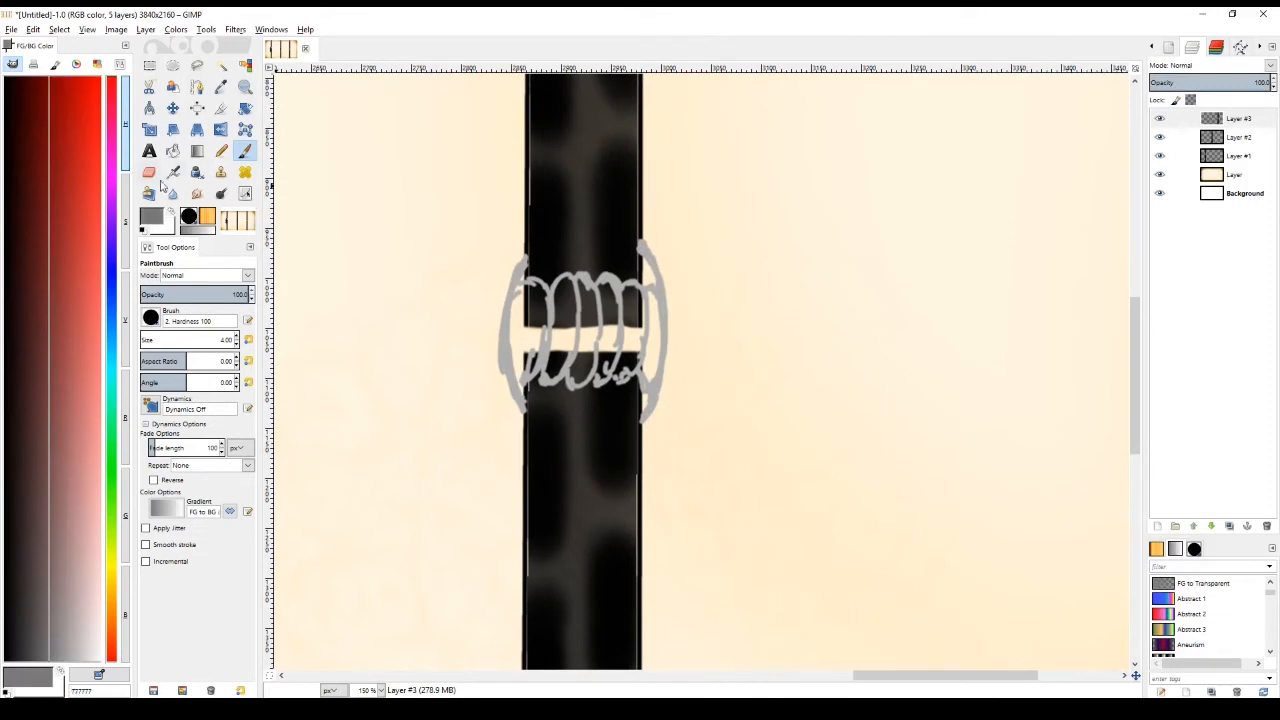
left_click(148, 172)
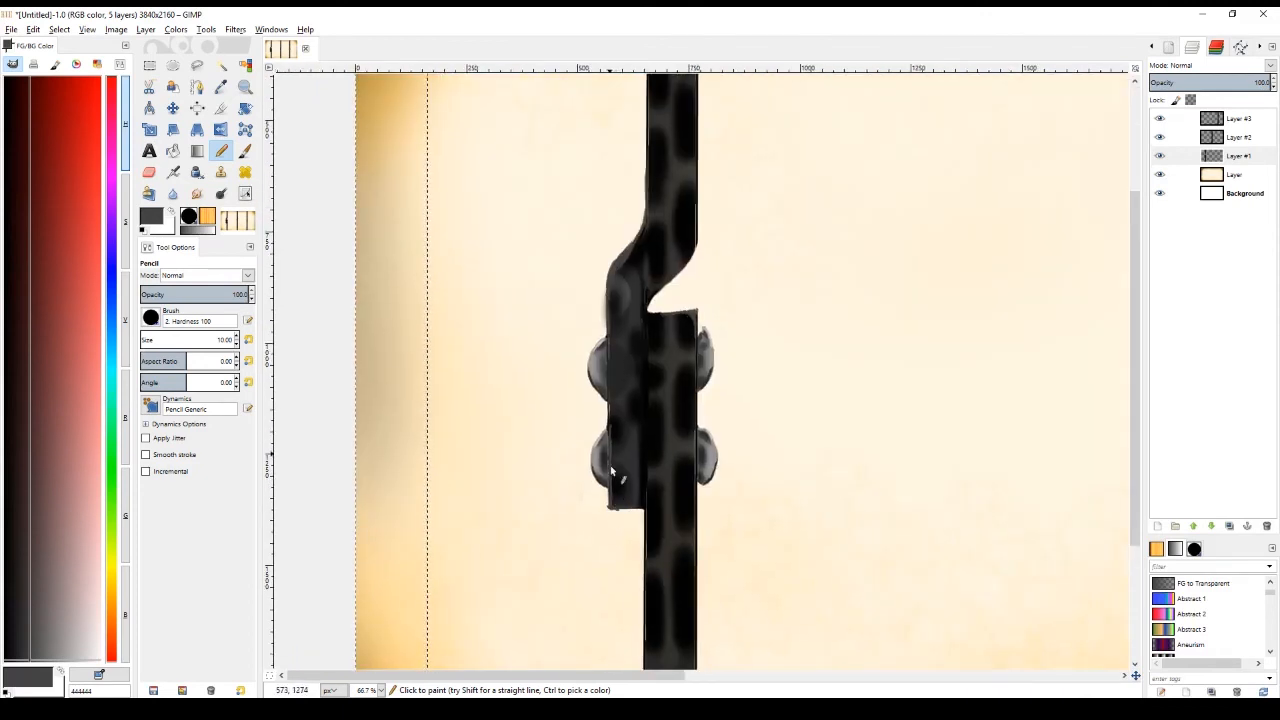
mouse_move(616, 450)
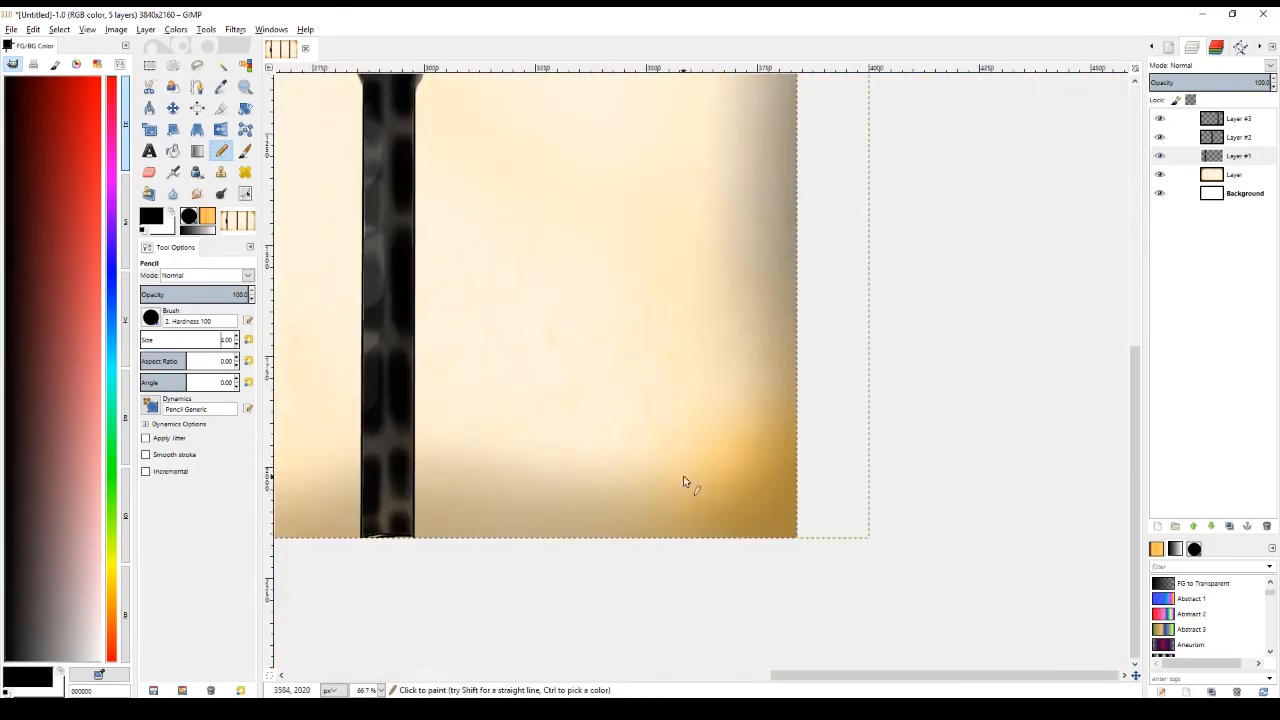
- Handwrite the signature and the year 2017 in the lower right corner
left_click_drag(620, 460, 790, 516)
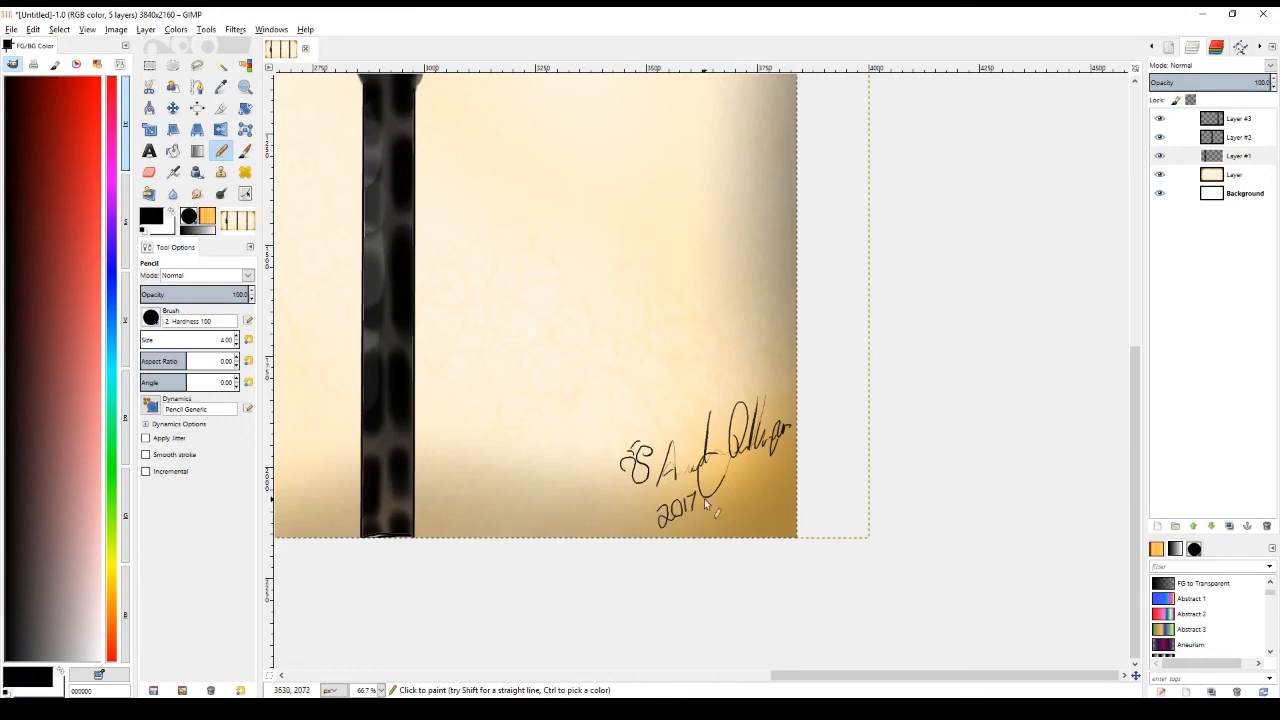